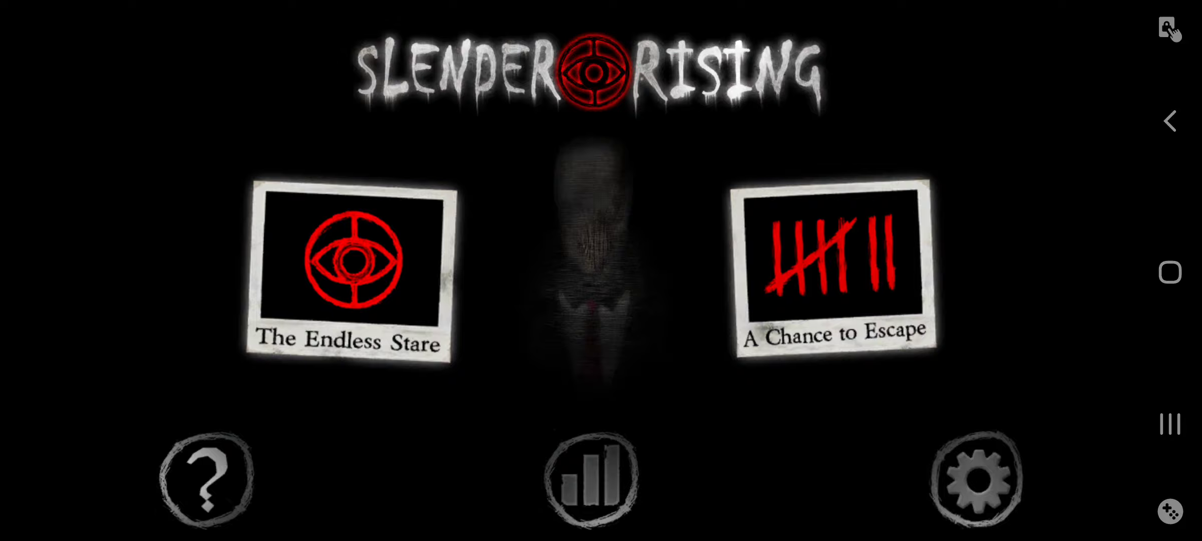
# Change the control scheme from Touch to Area, then advance to Advanced Options
pyautogui.click(974, 479)
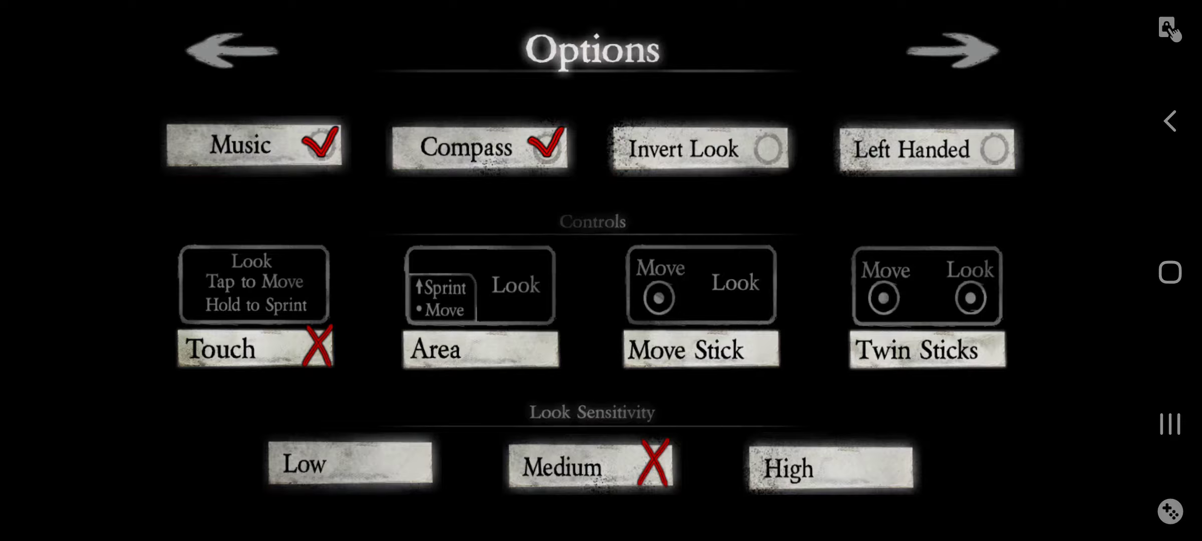
pyautogui.click(480, 348)
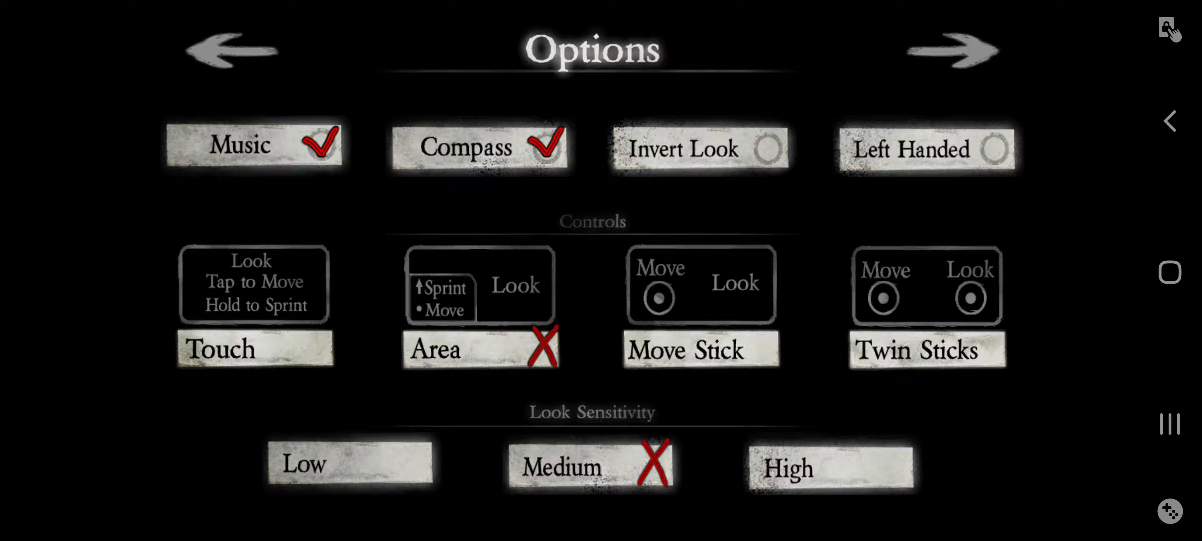
pyautogui.click(952, 49)
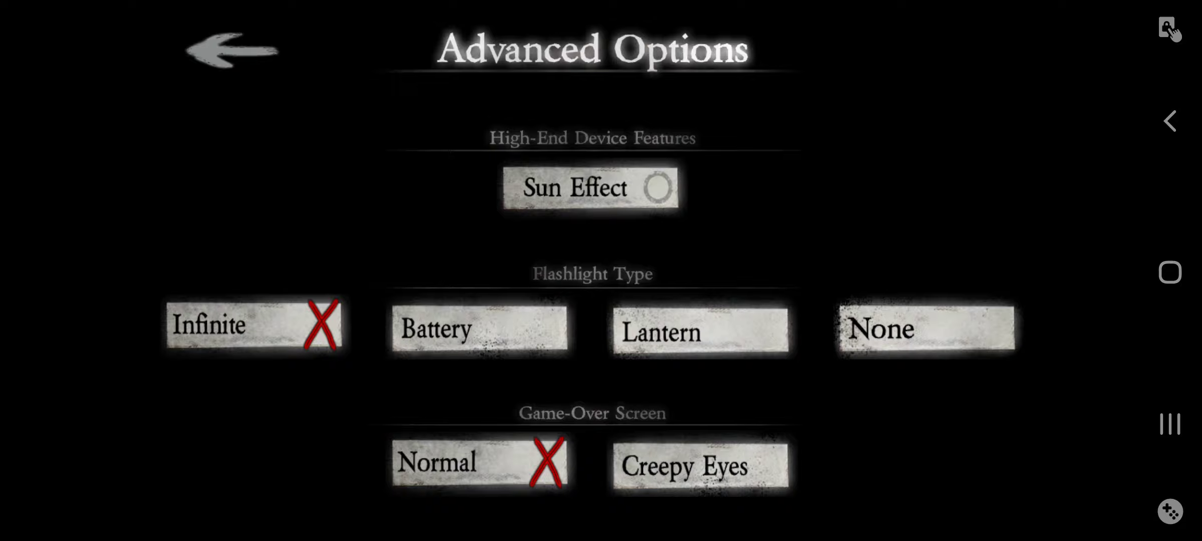
# Enable Sun Effect, keep the Infinite flashlight, and choose the Creepy Eyes game-over screen
pyautogui.click(591, 188)
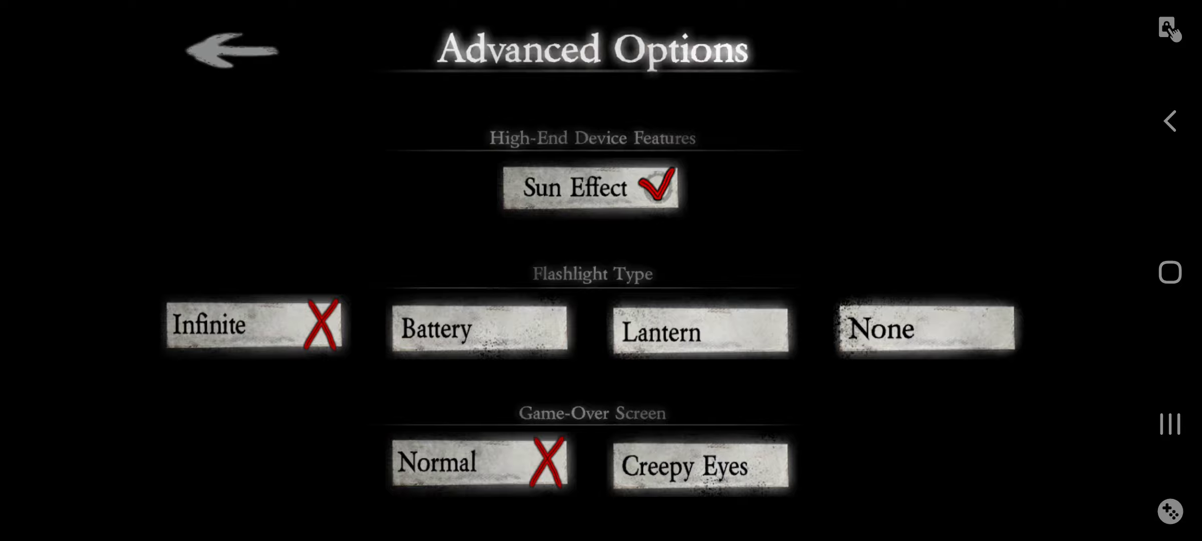
pyautogui.click(478, 328)
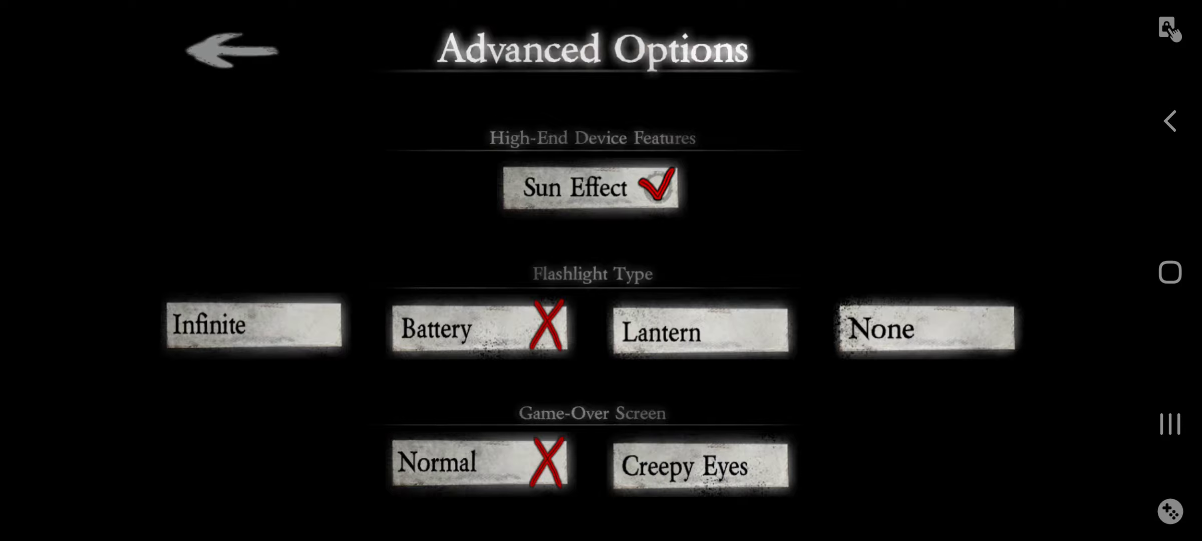
pyautogui.click(924, 328)
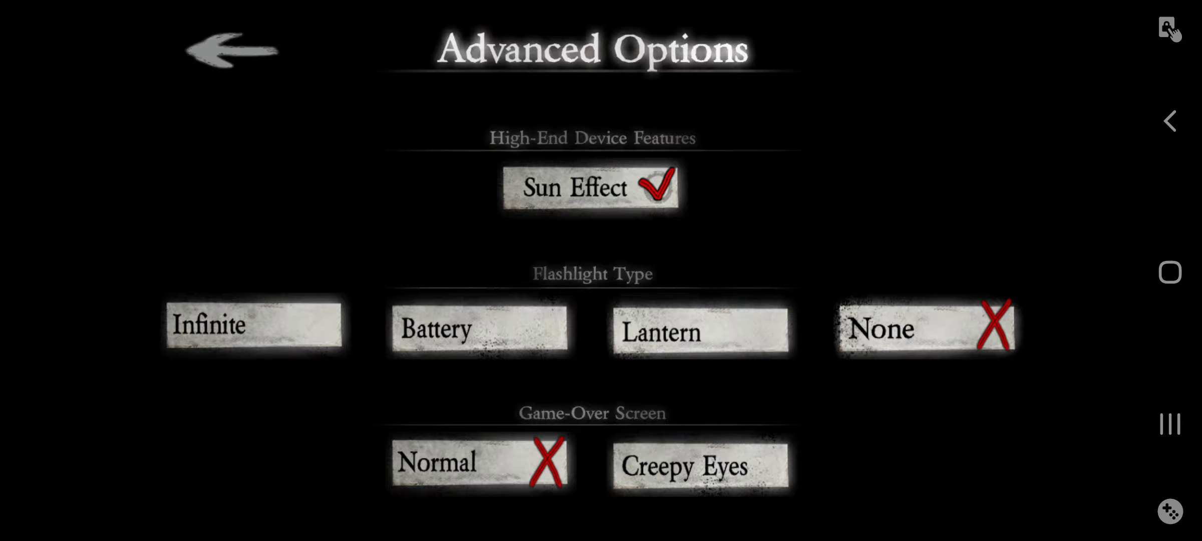
pyautogui.click(253, 324)
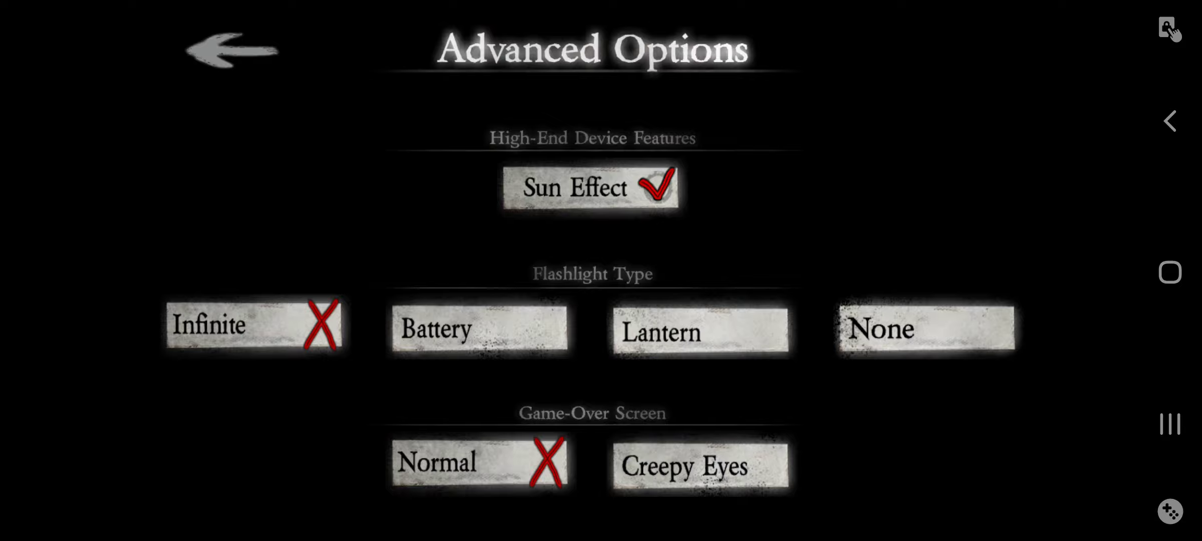
pyautogui.click(699, 464)
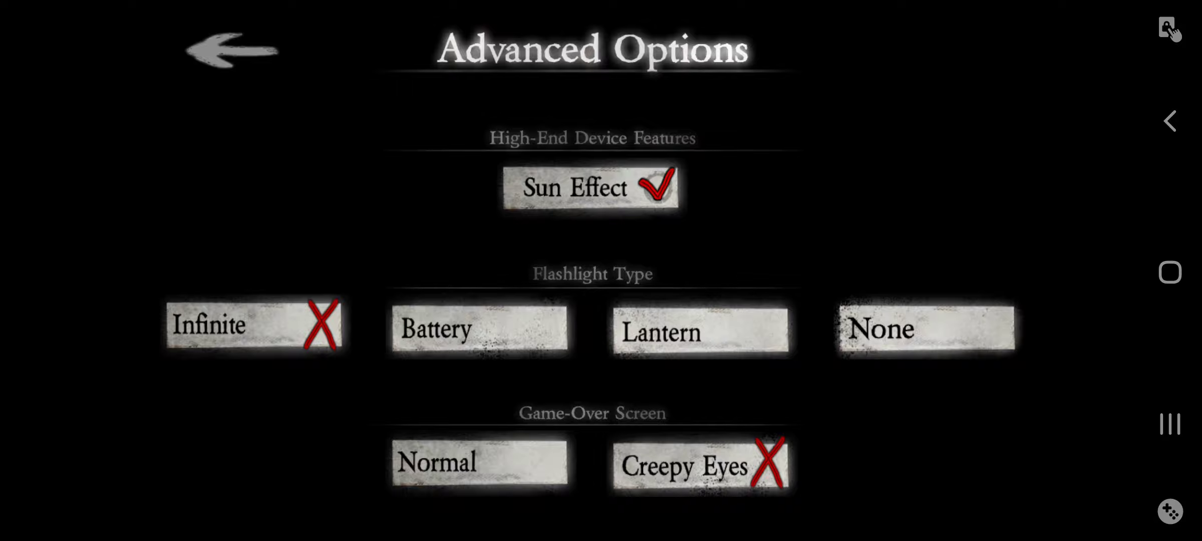
pyautogui.click(230, 49)
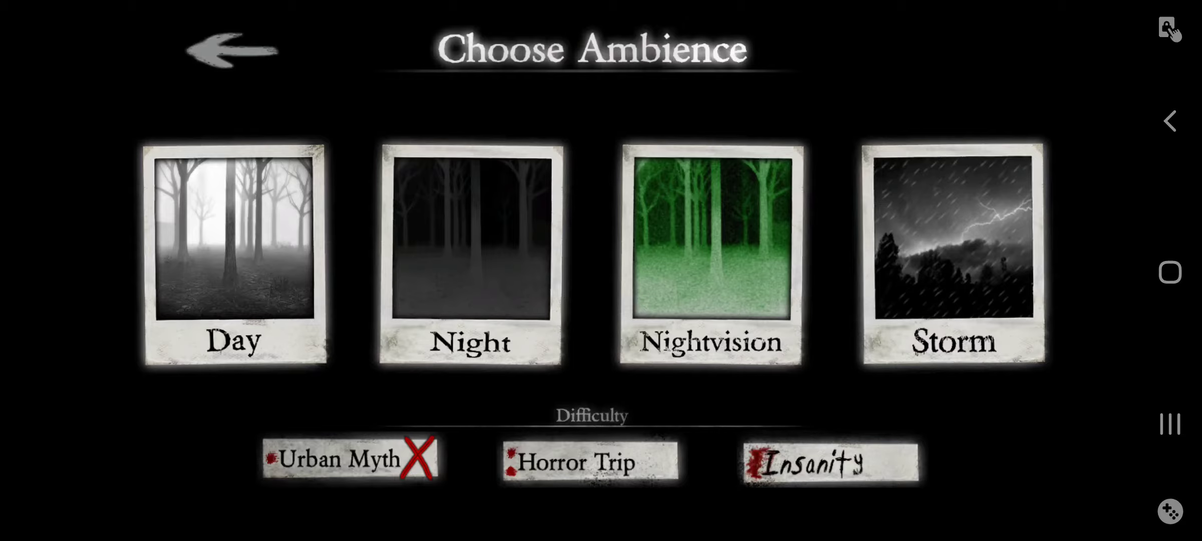
# Raise the difficulty past Horror Trip to Insanity and start the foggy level
pyautogui.click(590, 460)
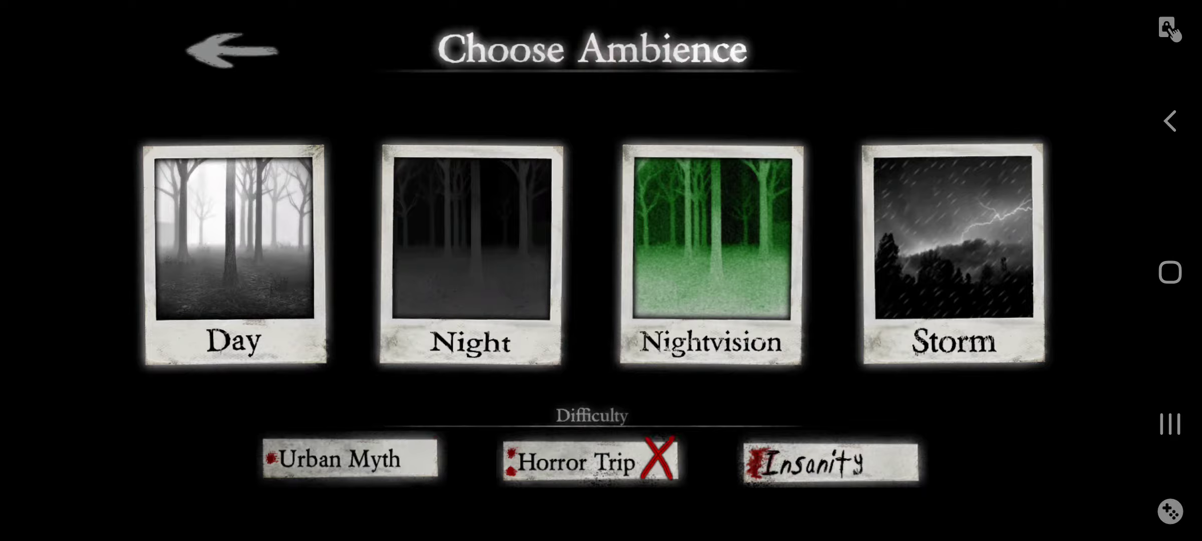
pyautogui.click(830, 461)
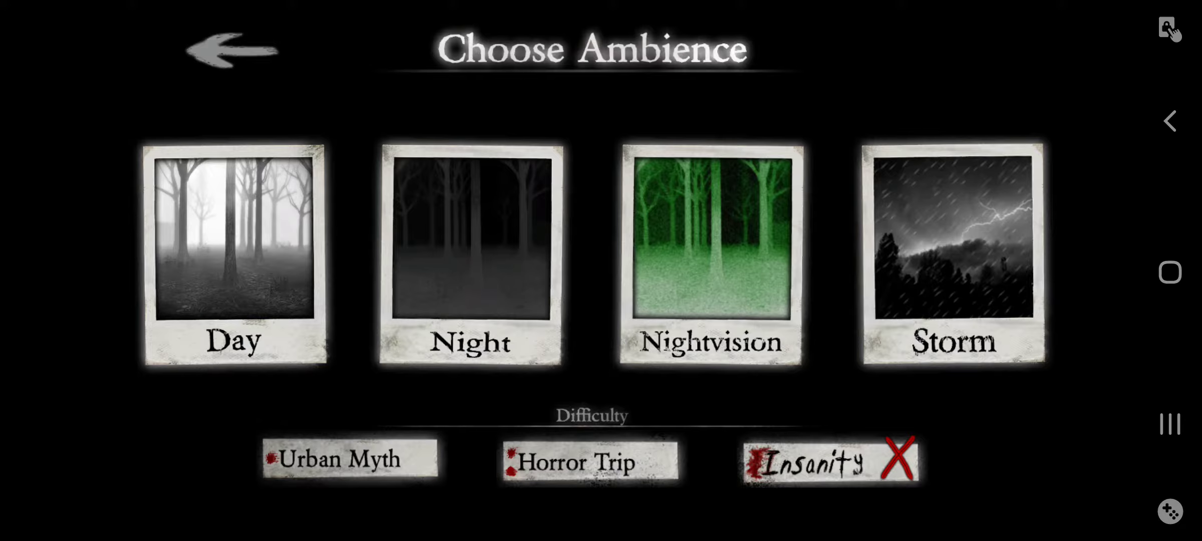
pyautogui.click(349, 459)
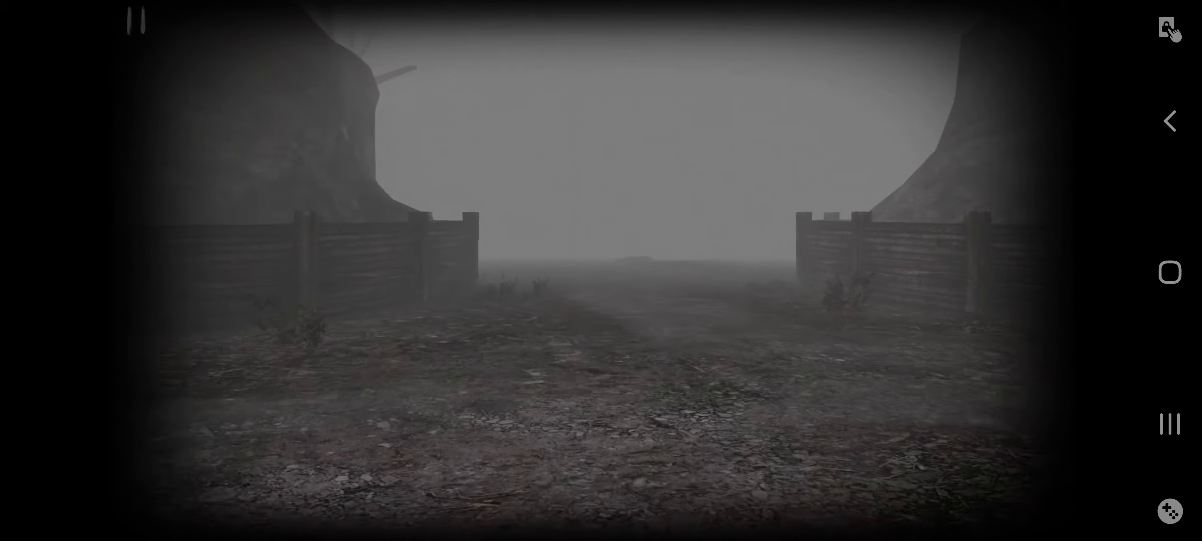
# Pause to check sign progress (2 of 7 found), then resume play
pyautogui.click(136, 20)
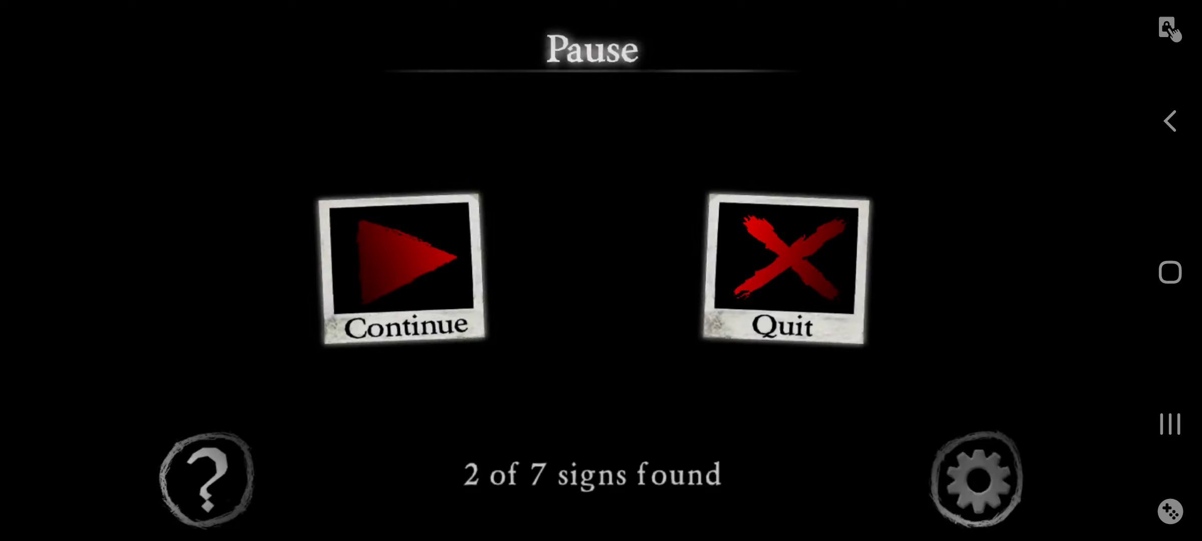
pyautogui.click(402, 268)
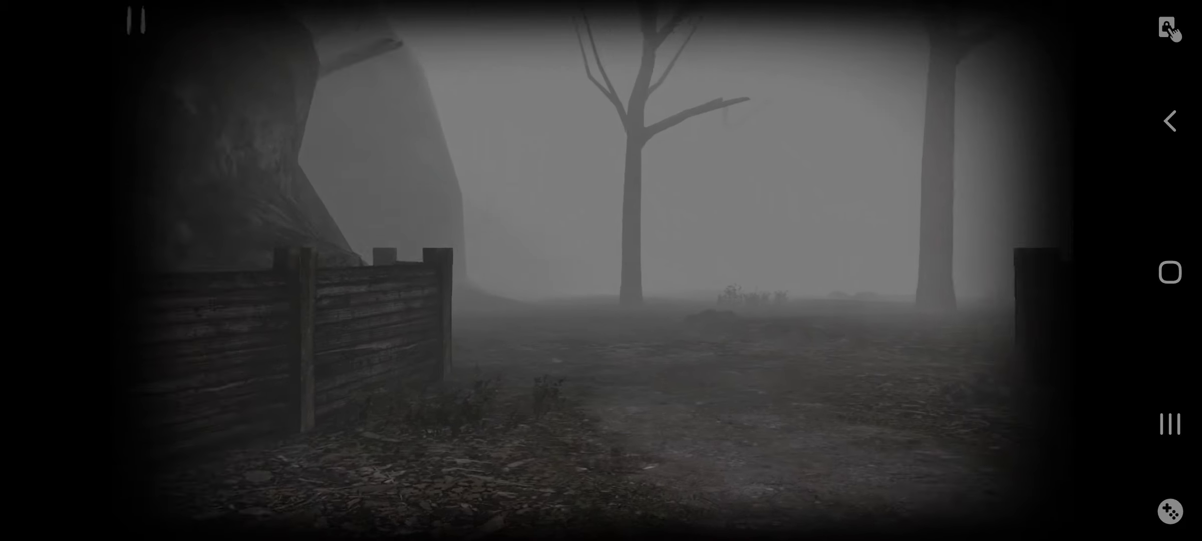